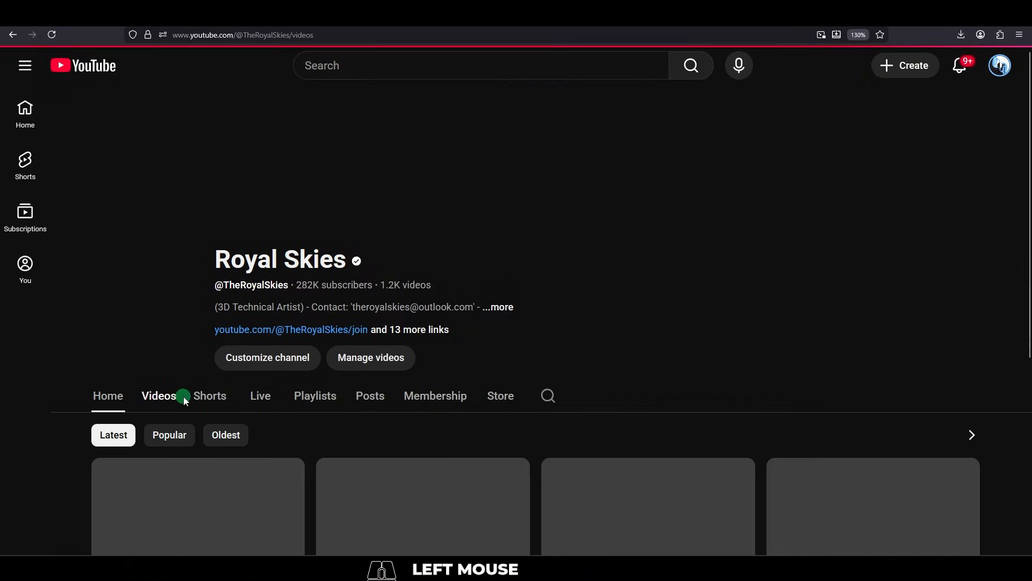
# Scroll down through the Royal Skies channel's uploads on its Videos tab.
pyautogui.scroll(-3)
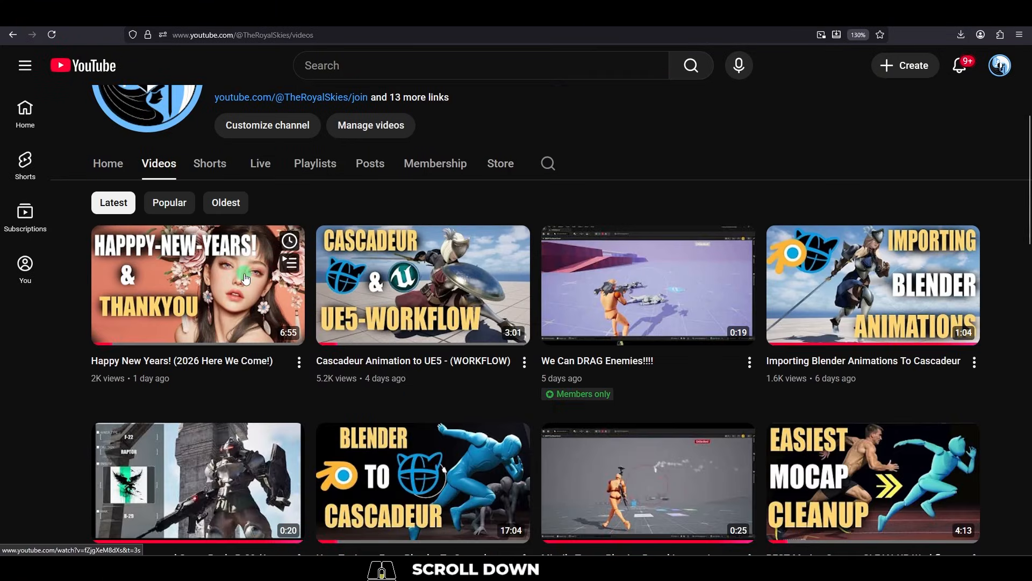
pyautogui.moveTo(236, 295)
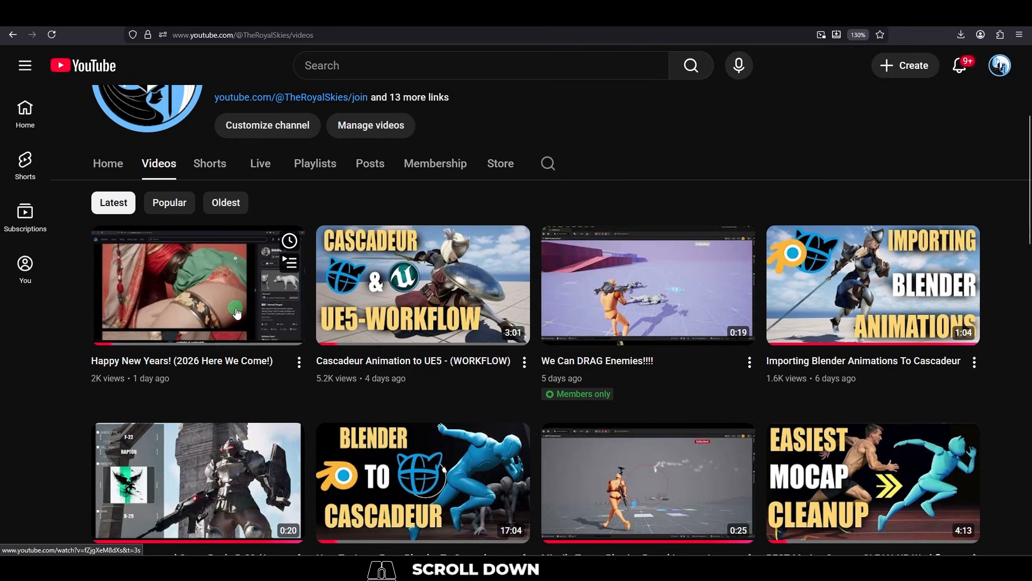
pyautogui.scroll(-3)
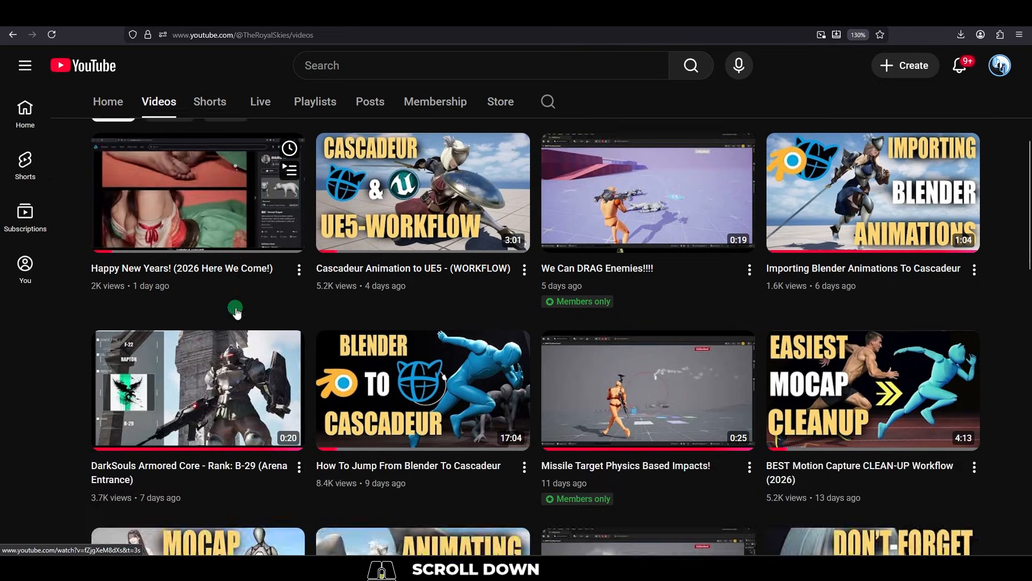
pyautogui.scroll(-3)
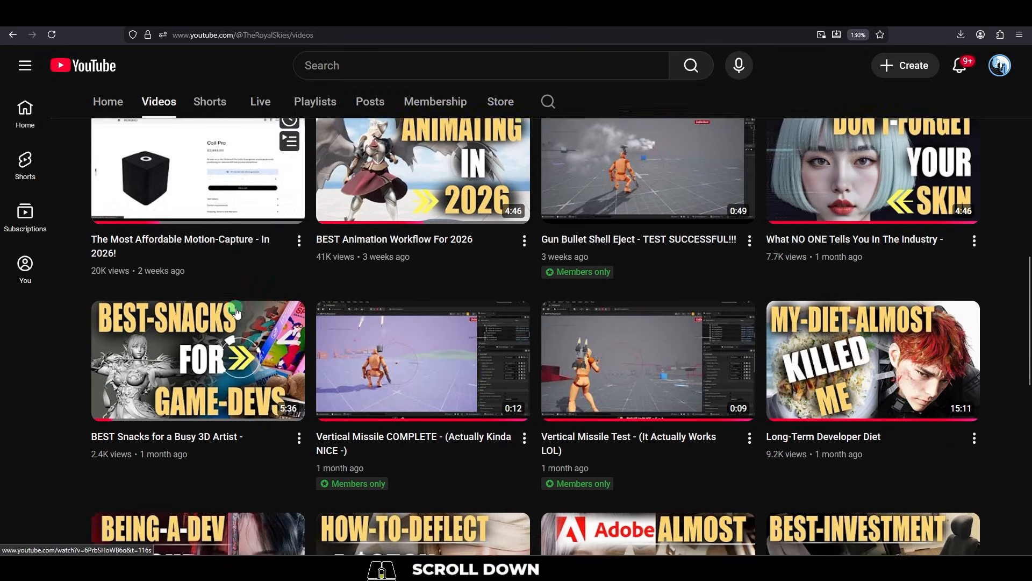
pyautogui.scroll(-3)
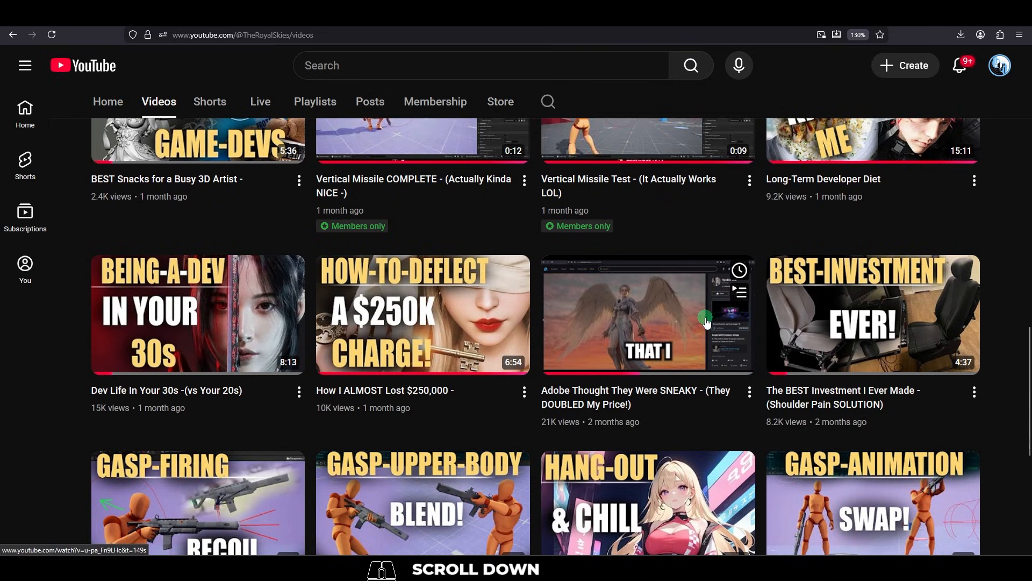
pyautogui.moveTo(707, 322)
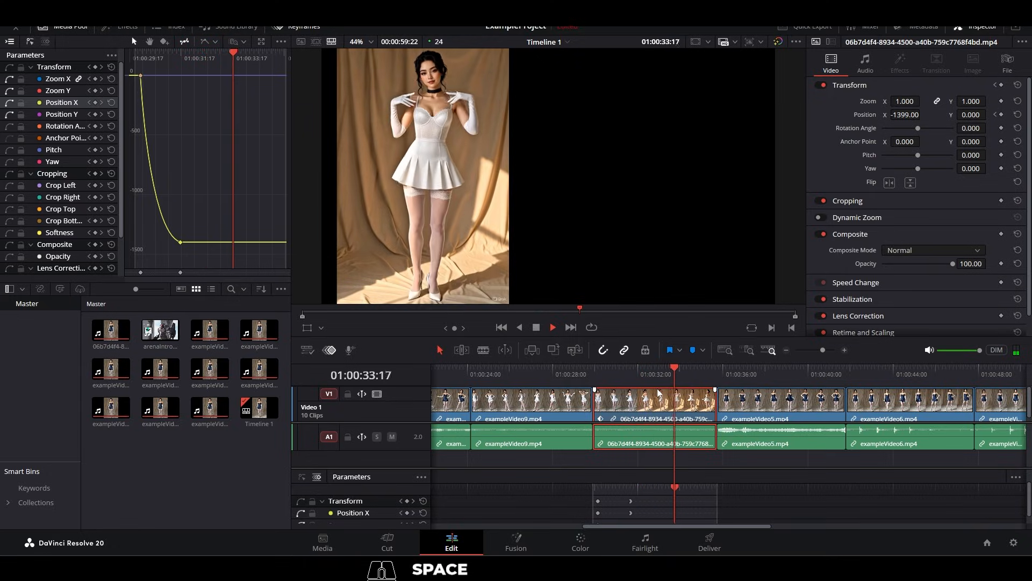
# Create a new project named ExampleProject from the Project Manager.
pyautogui.click(717, 373)
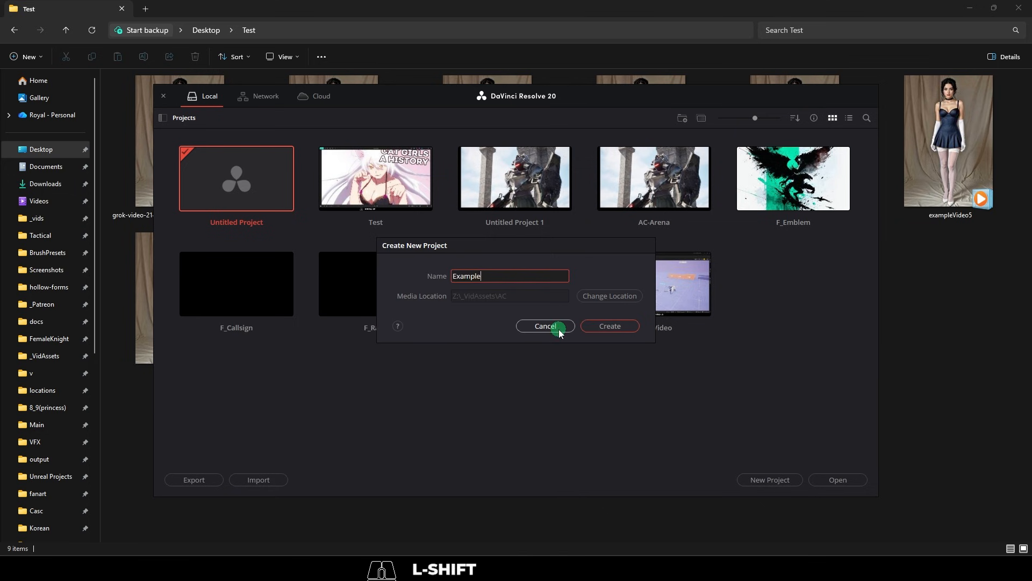
pyautogui.click(609, 326)
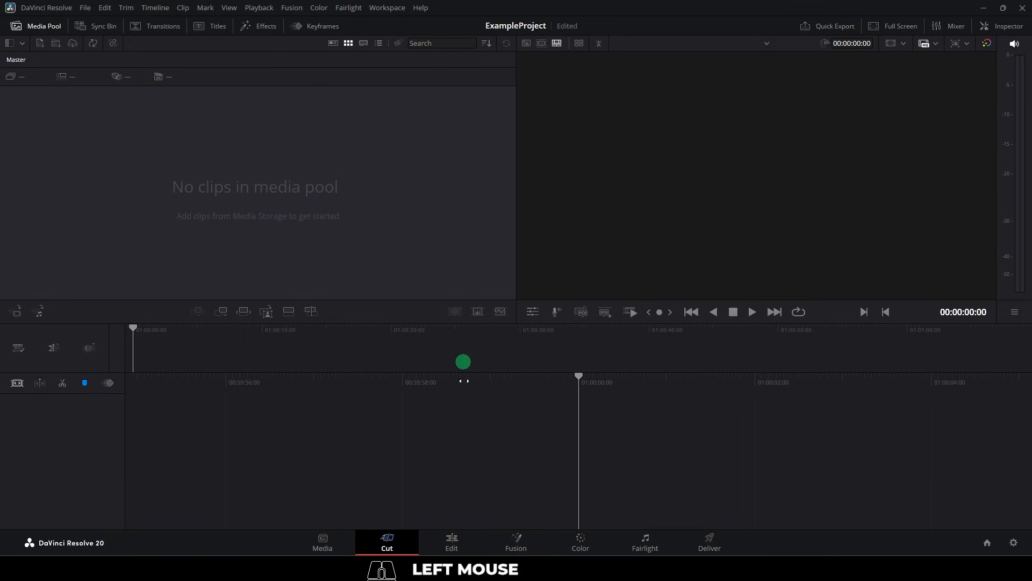
# Look through the Cut, Edit and Fusion pages of the empty project.
pyautogui.click(451, 542)
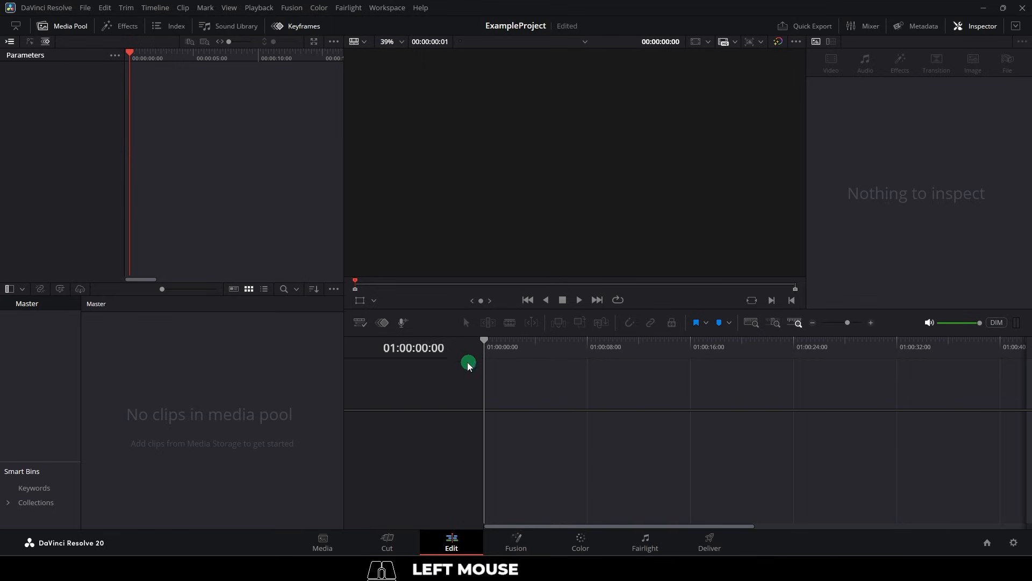
pyautogui.click(515, 542)
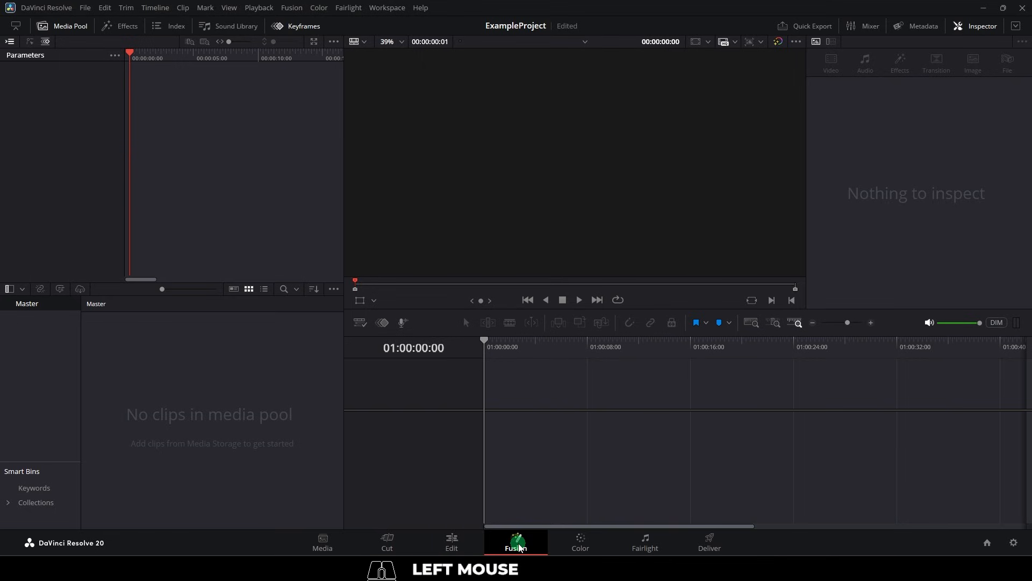
pyautogui.click(516, 542)
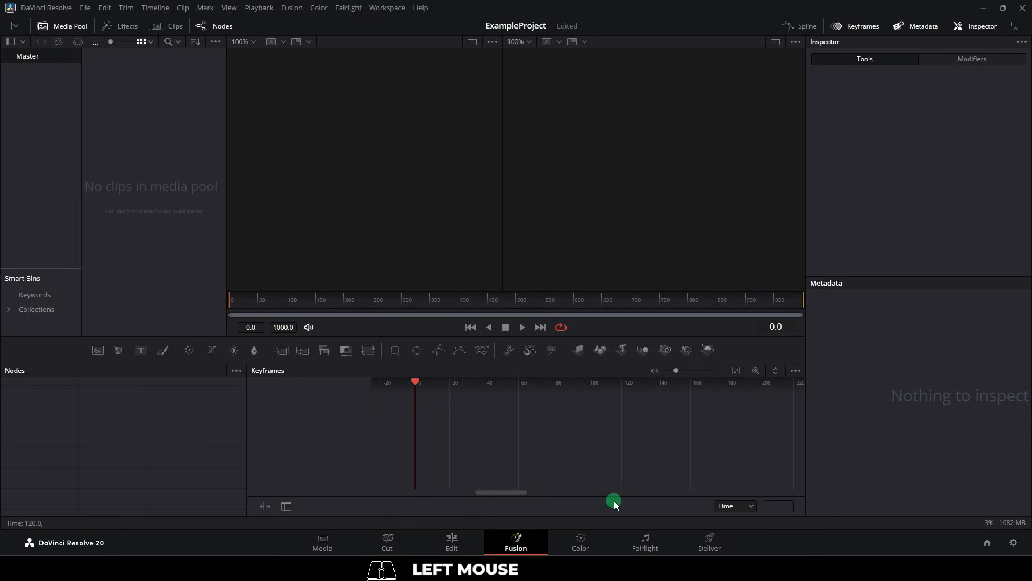
pyautogui.click(451, 542)
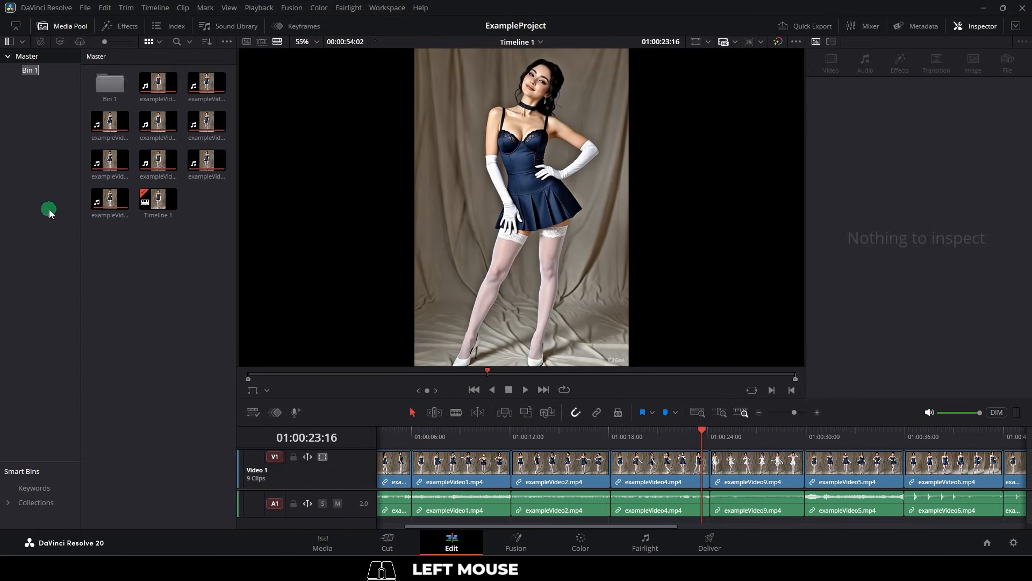
# Delete the extra Bin 1 from the Media Pool via its context menu.
pyautogui.rightClick(48, 195)
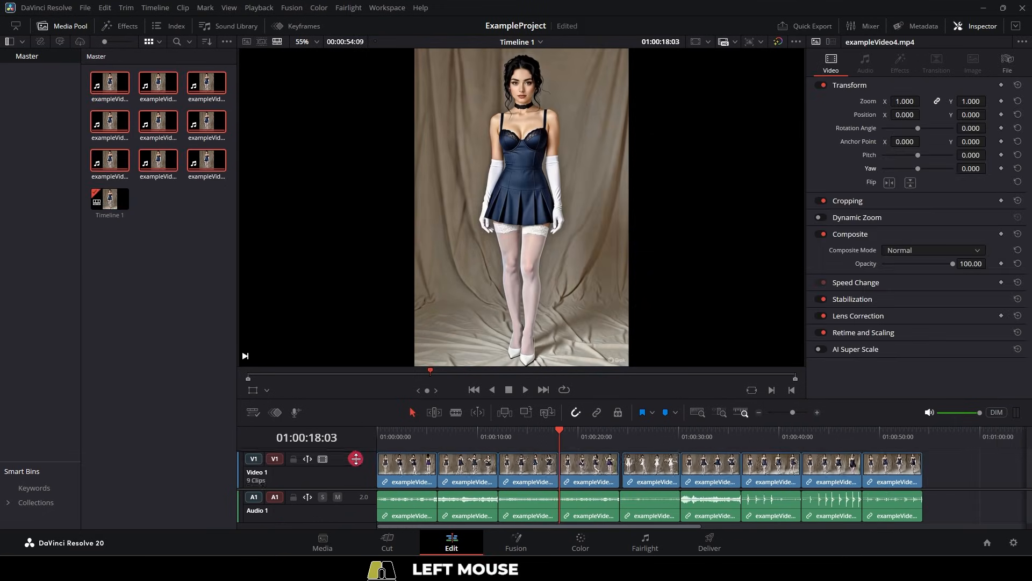
# Review the ten-clip timeline with the hashed clip before exampleVideo5 by playing and pausing.
pyautogui.scroll(3)
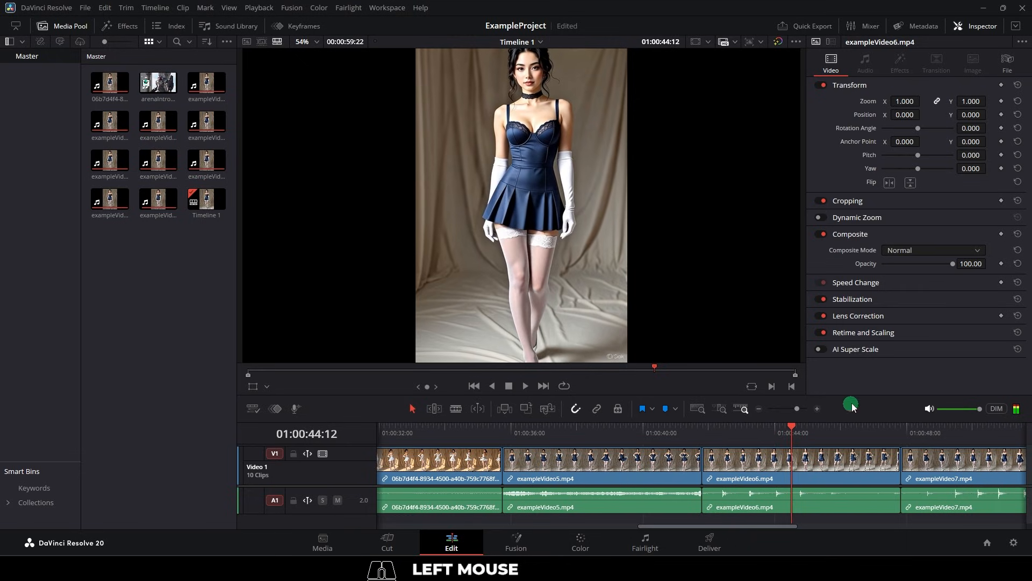
pyautogui.press('J')
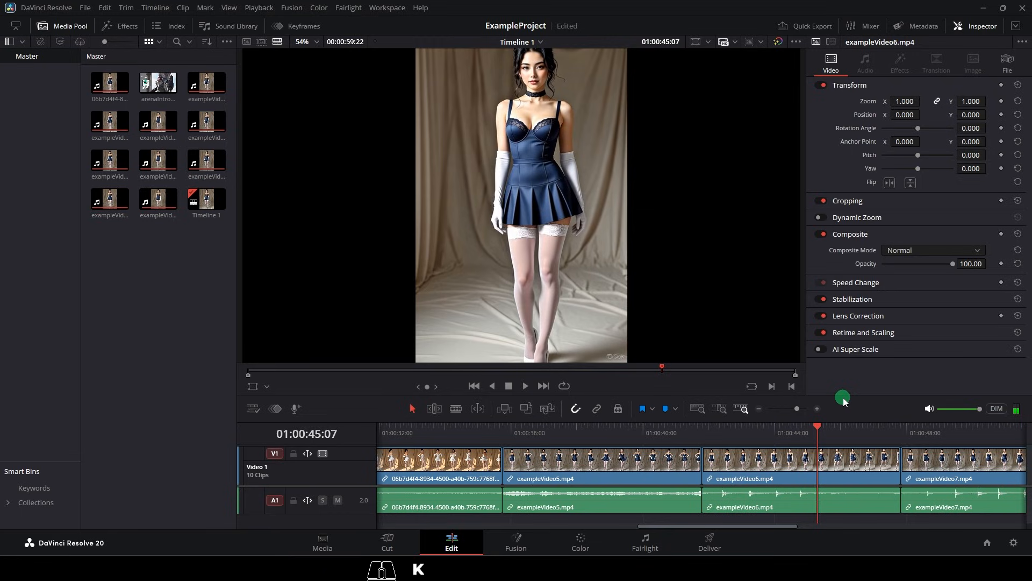
pyautogui.press('J')
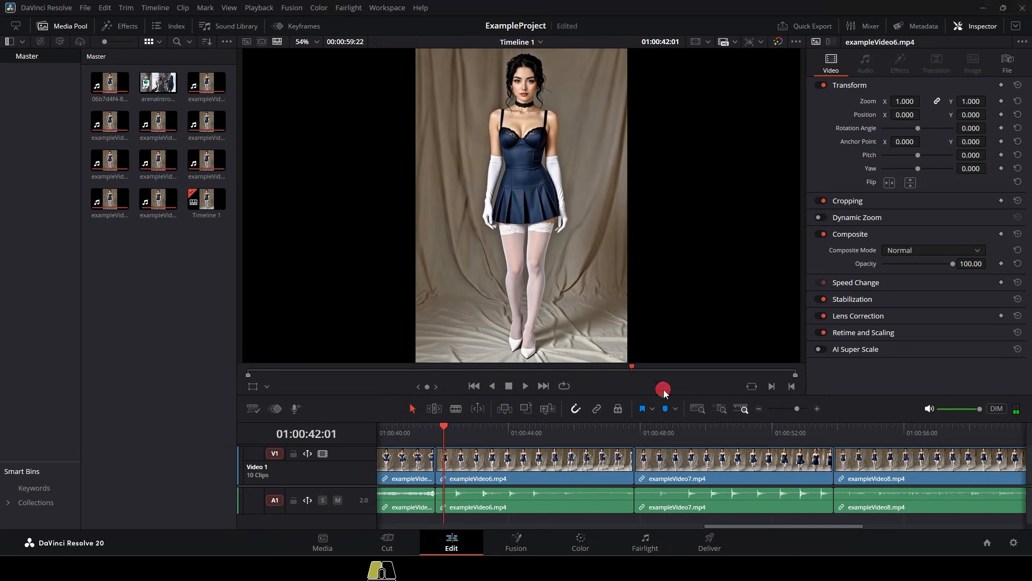
pyautogui.press('space')
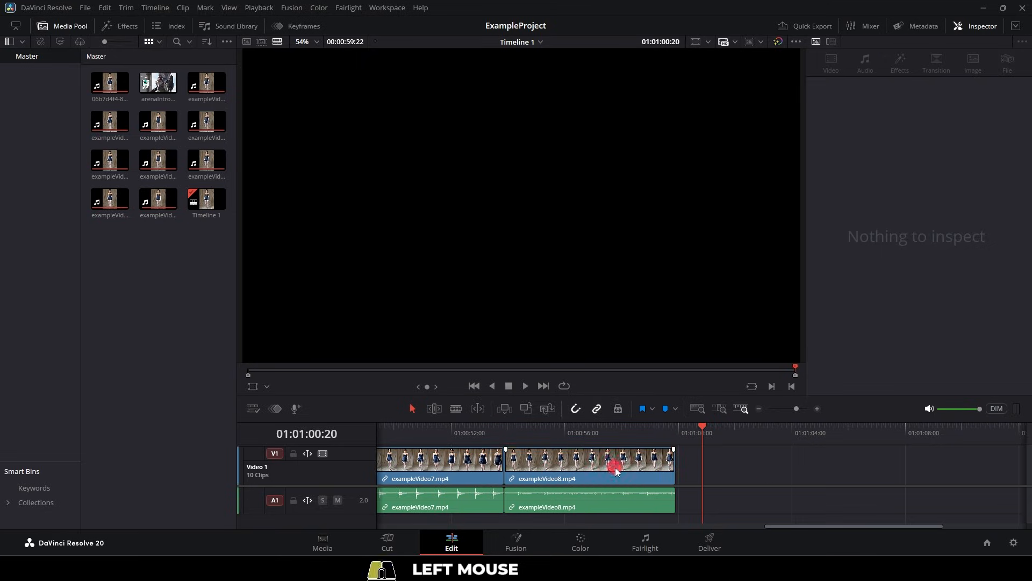
# Select exampleVideo8 and cut away its trailing piece at the playhead.
pyautogui.click(616, 465)
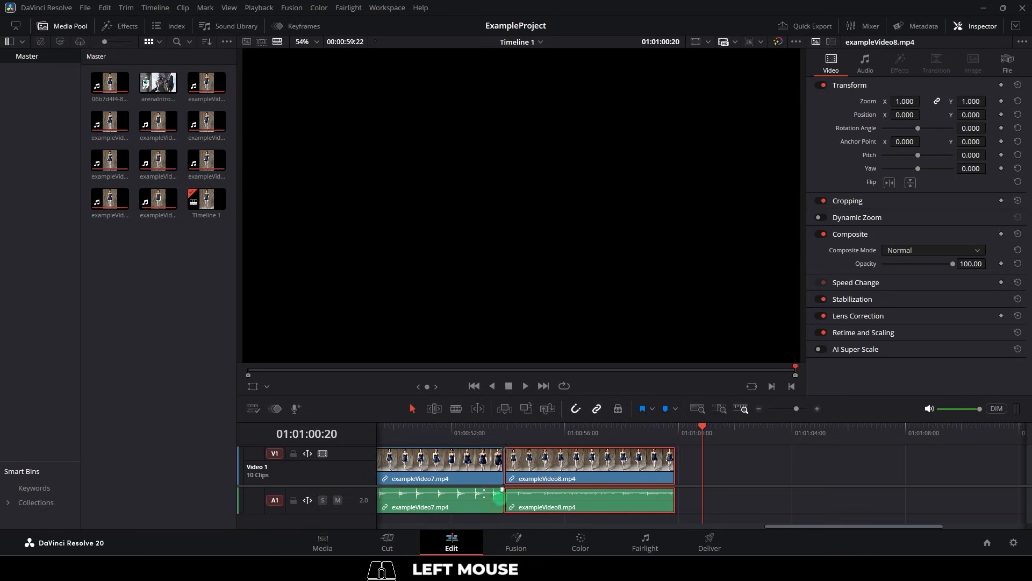
pyautogui.click(603, 465)
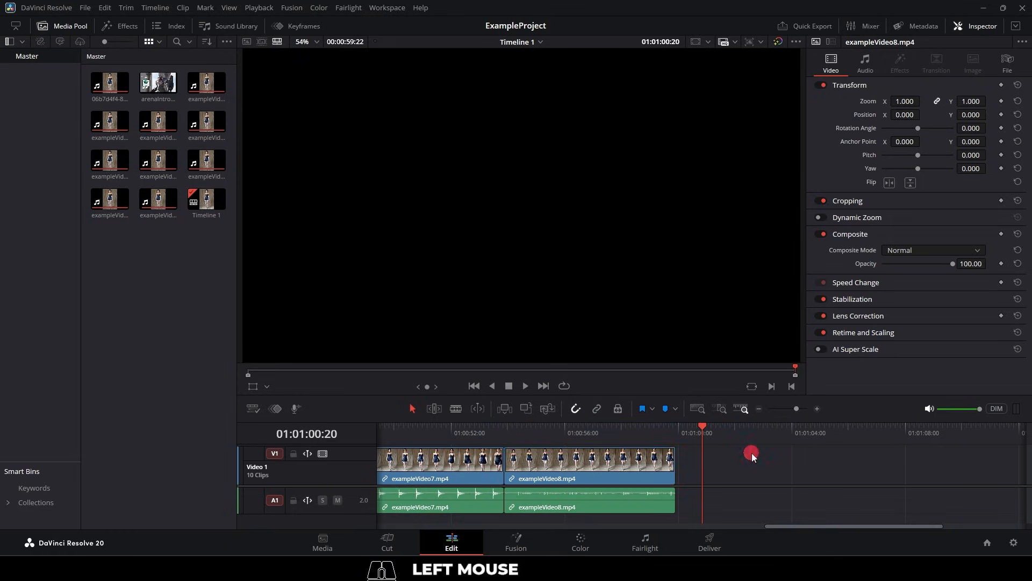
pyautogui.click(752, 454)
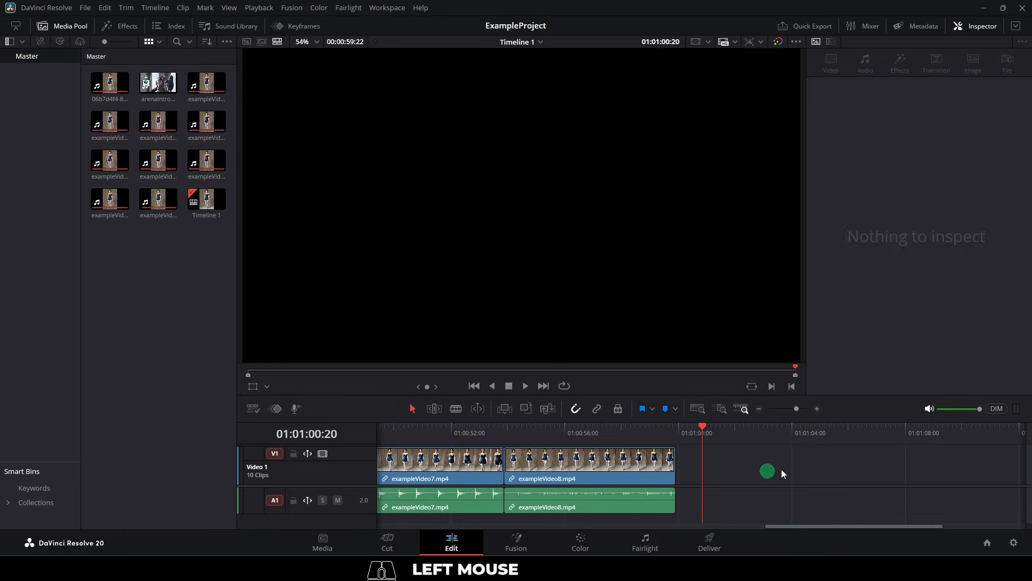
pyautogui.click(679, 461)
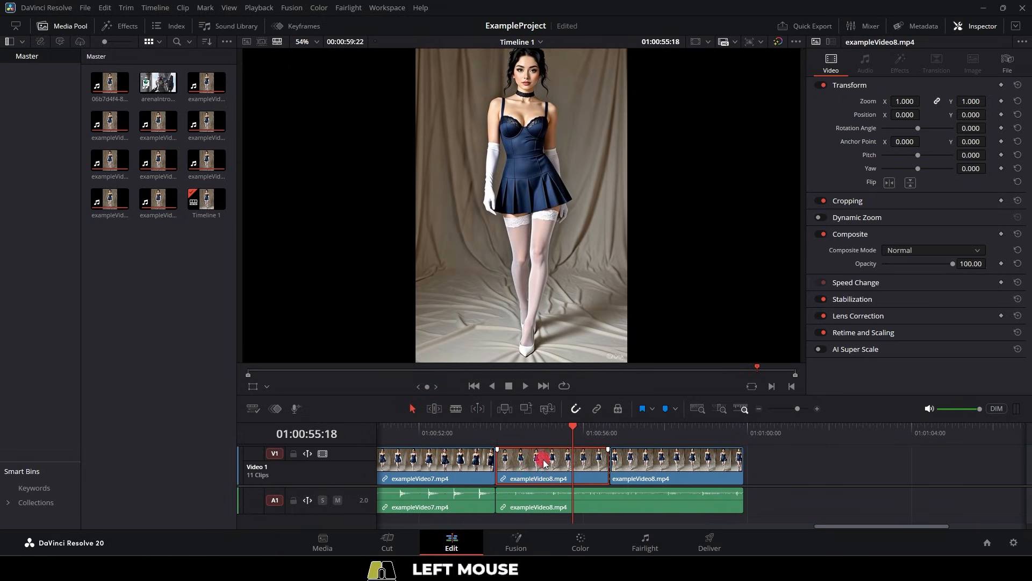
# Undo twice to remove the briefly added extra clip after exampleVideo8.
pyautogui.press('ctrl+z')
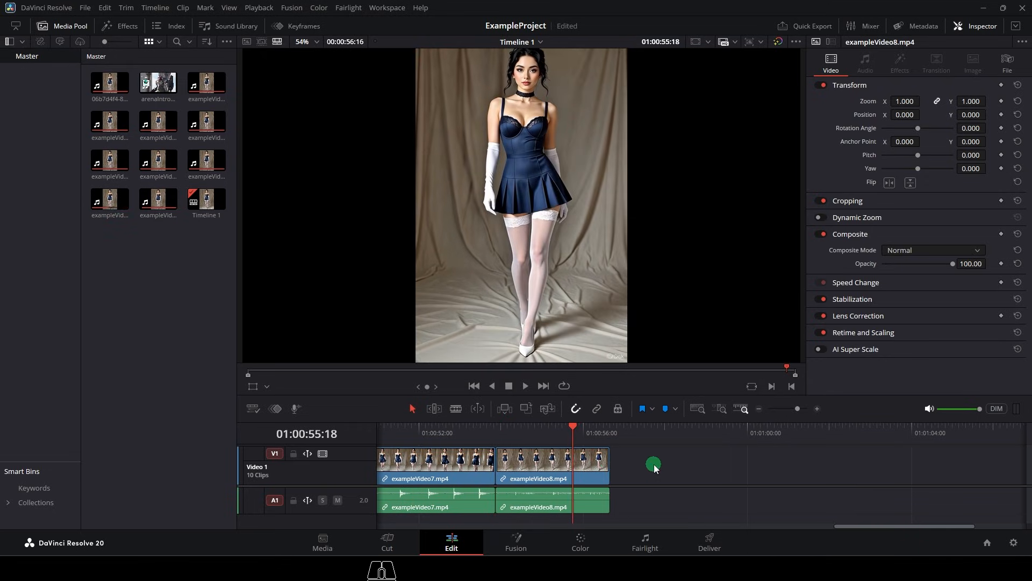
pyautogui.press('ctrl+z')
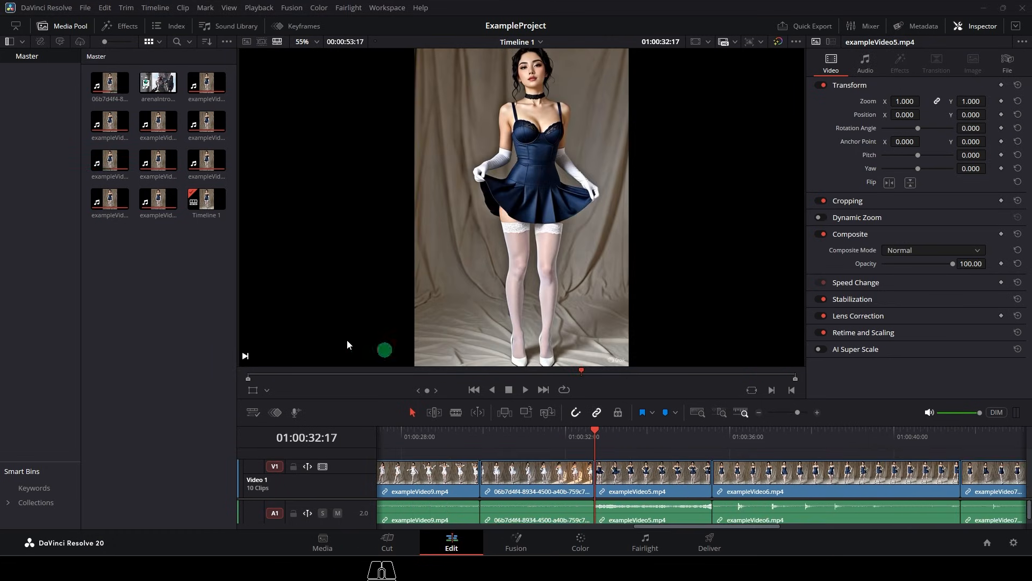
# Place a one-second Cross Dissolve on the cut around 01:00:32 and preview it.
pyautogui.click(119, 26)
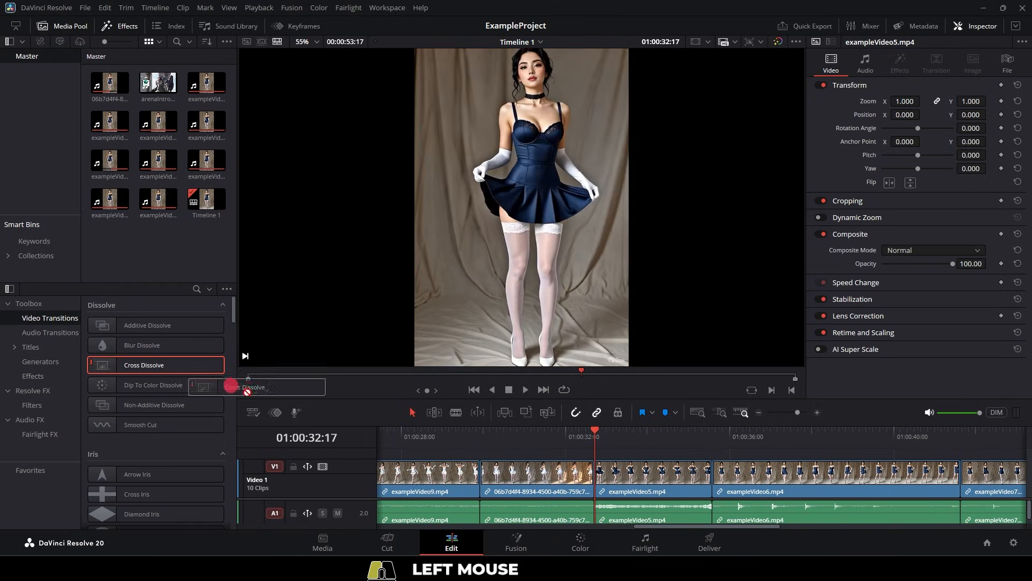
pyautogui.press('space')
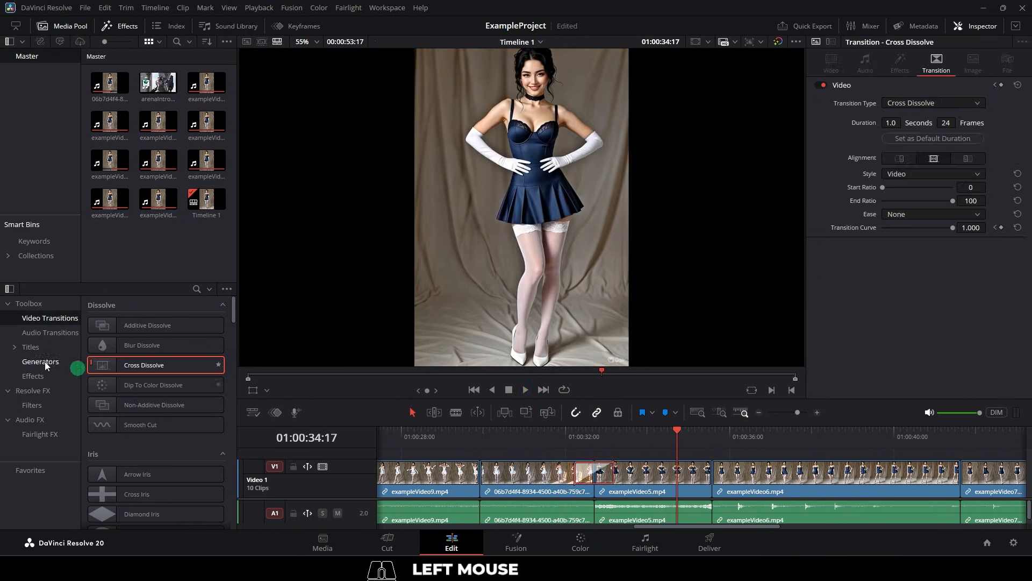
# Browse the Titles library in the Effects toolbox.
pyautogui.click(31, 347)
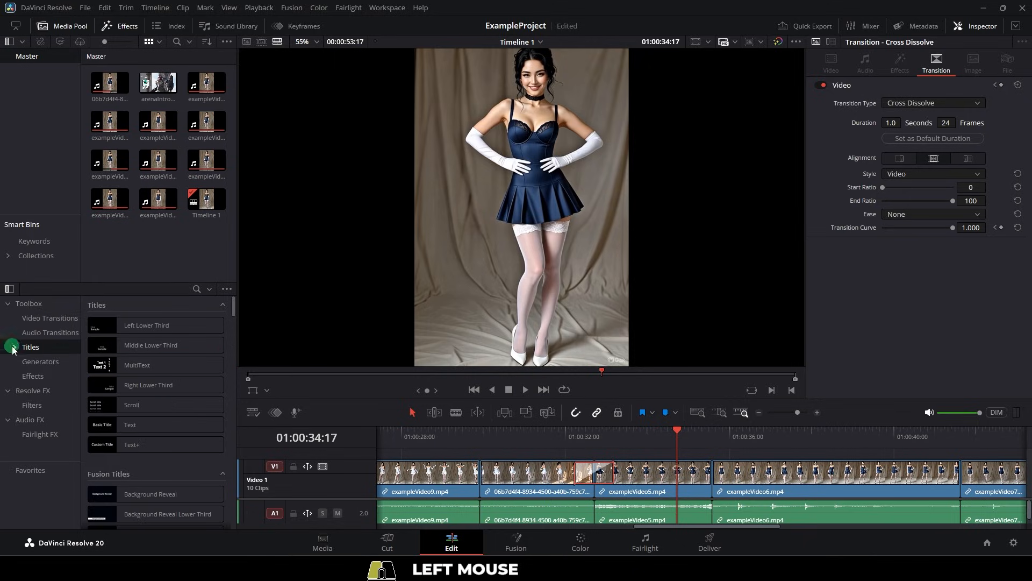
pyautogui.scroll(3)
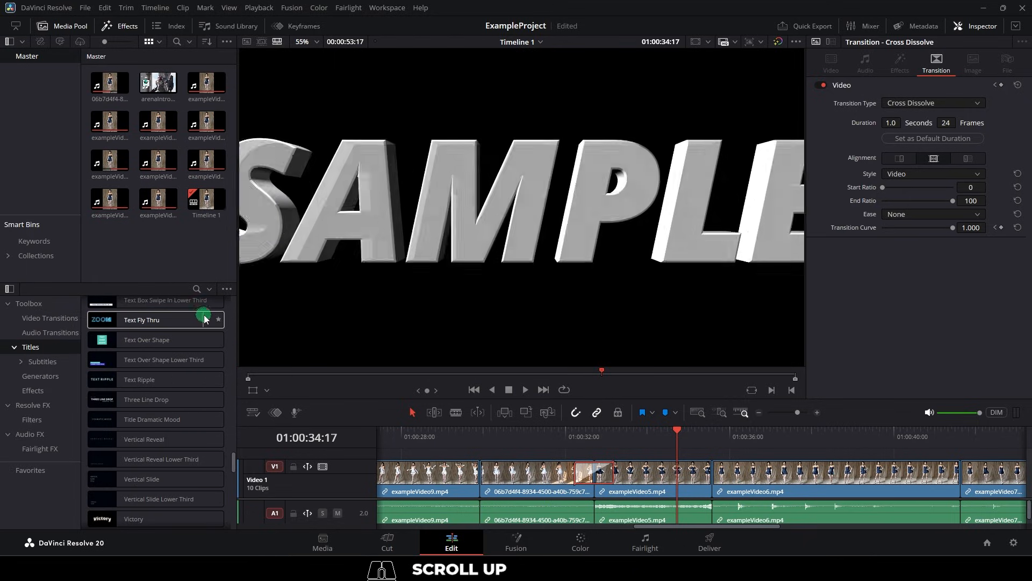
pyautogui.scroll(3)
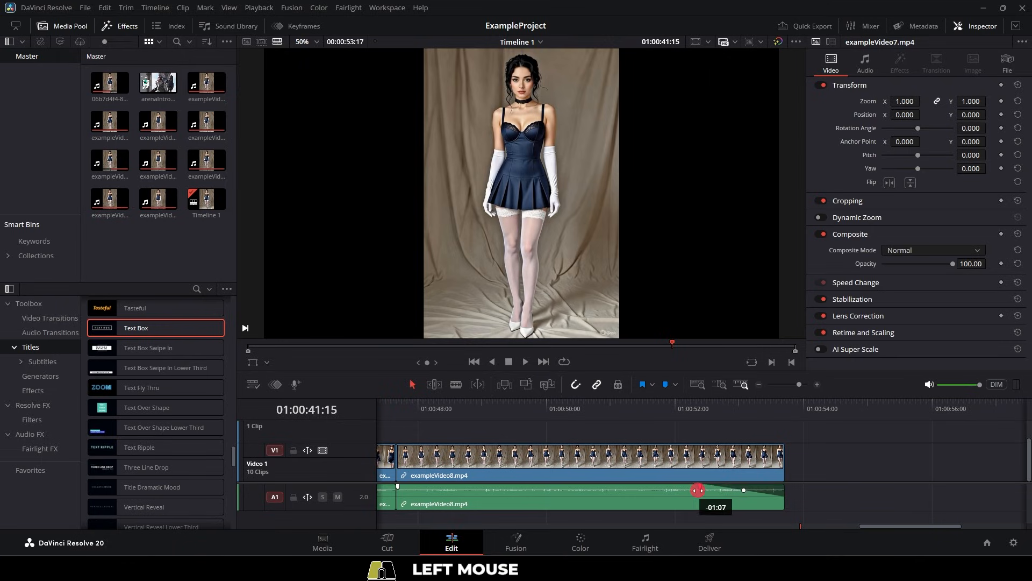
# Play back the end of exampleVideo8 to hear its new audio fade-out.
pyautogui.press('space')
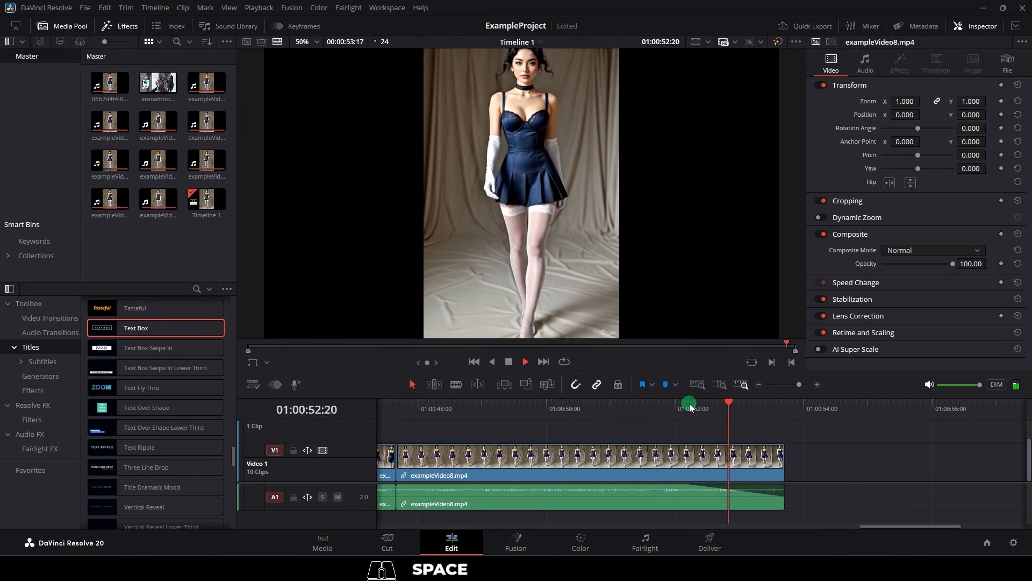
pyautogui.press('ctrl+z')
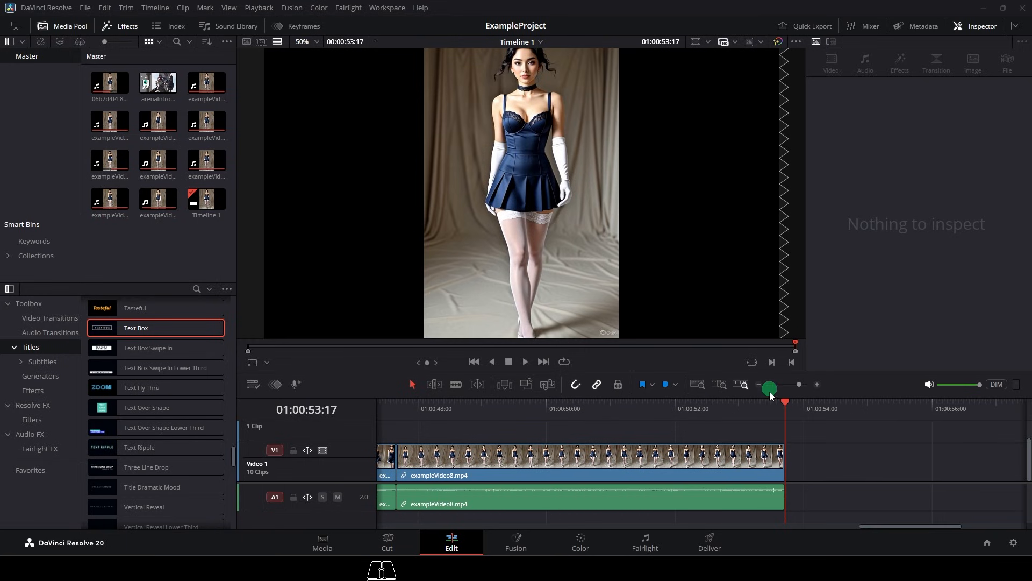
# Reverse exampleVideo8 to -100% speed via Change Clip Speed.
pyautogui.rightClick(589, 474)
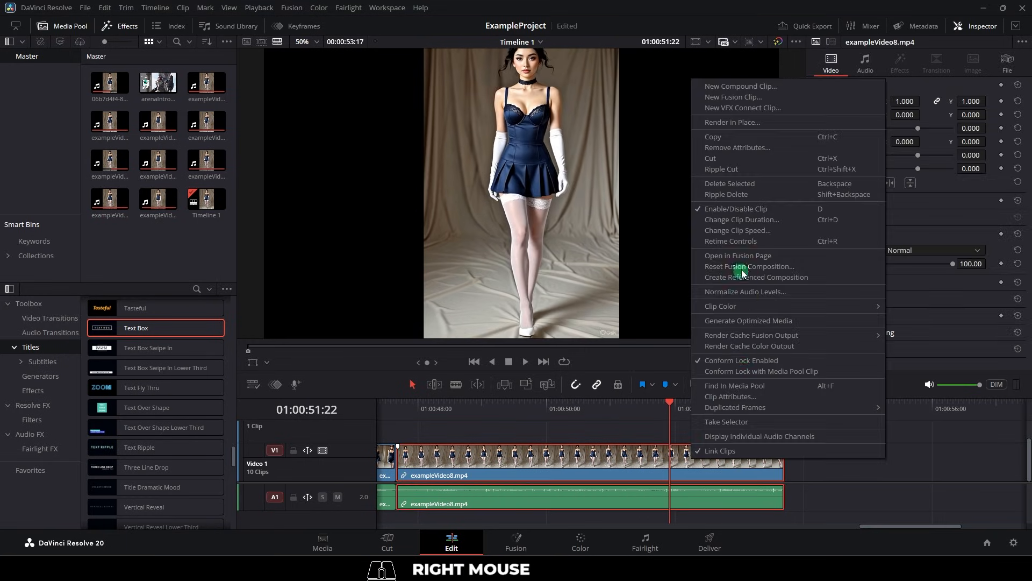
pyautogui.click(737, 230)
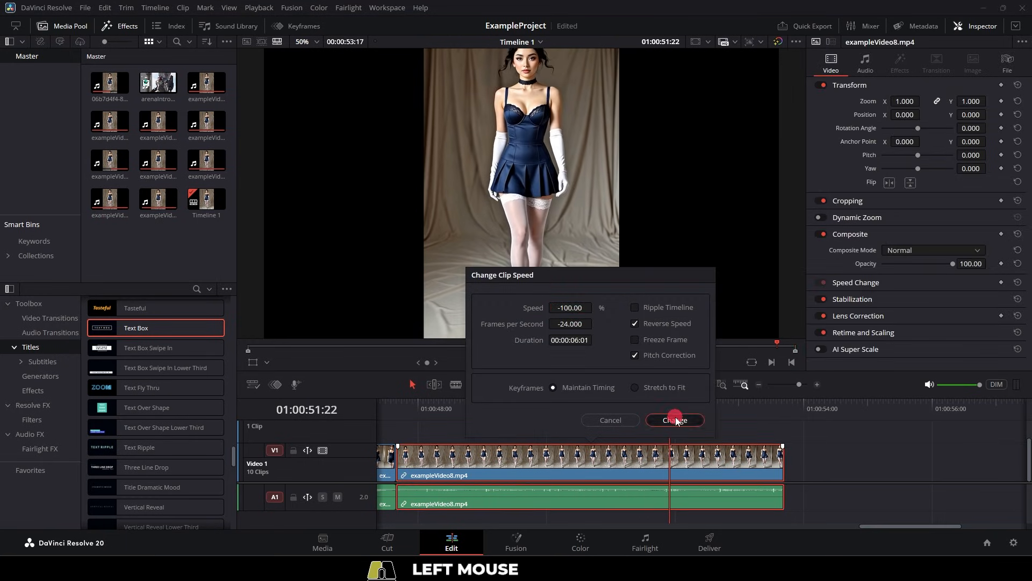
pyautogui.click(674, 421)
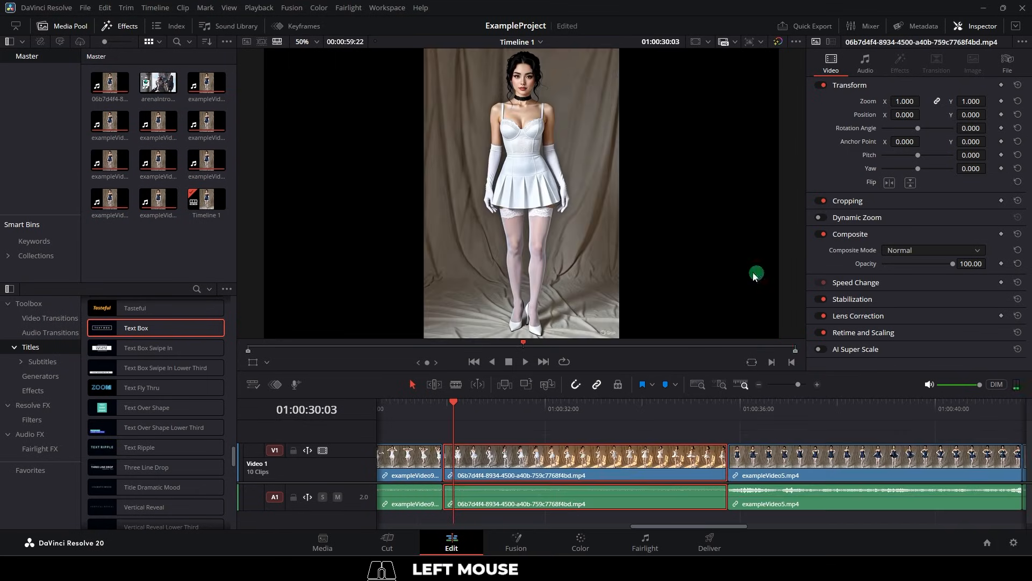
# Keyframe the 06b7d4f4 clip's Position X to slide off-frame with an eased curve.
pyautogui.click(588, 401)
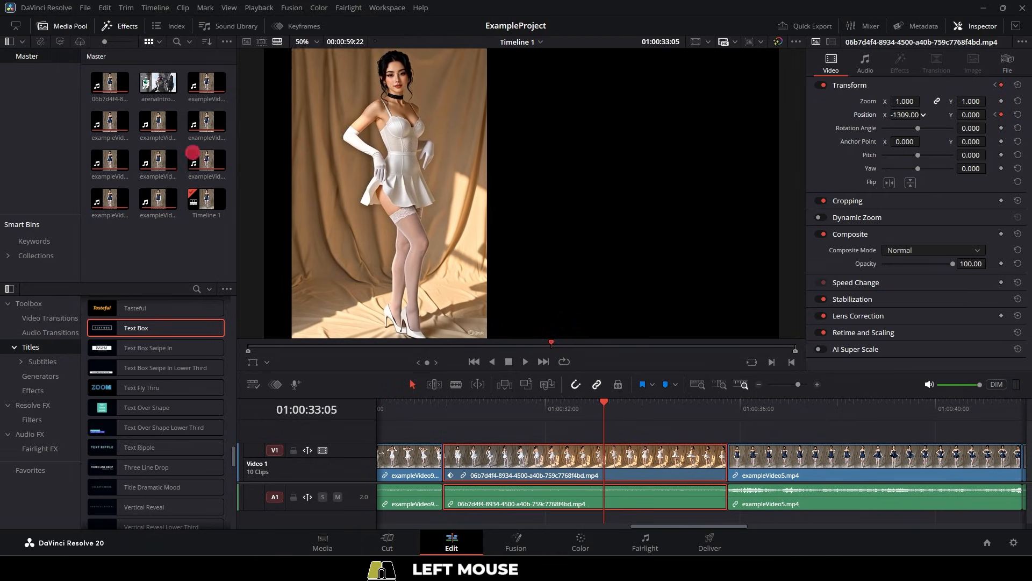
pyautogui.press('space')
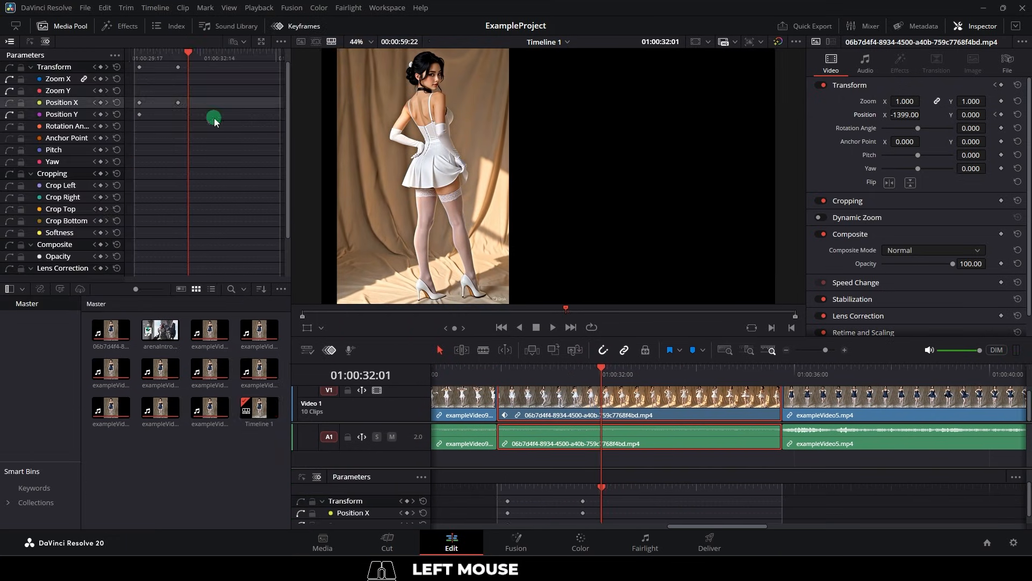
pyautogui.moveTo(214, 117); pyautogui.dragTo(177, 233)
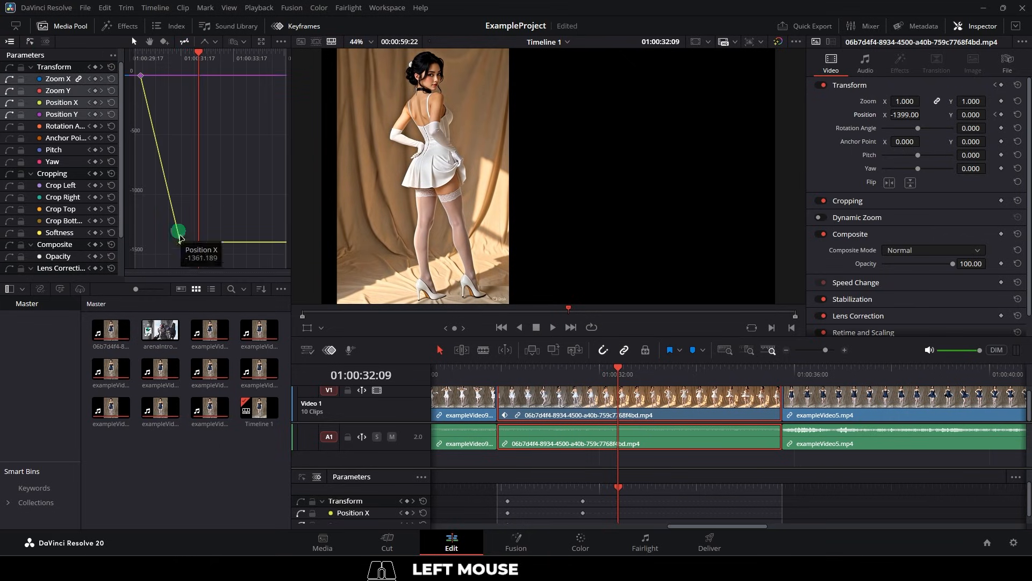
pyautogui.moveTo(179, 231); pyautogui.dragTo(142, 242)
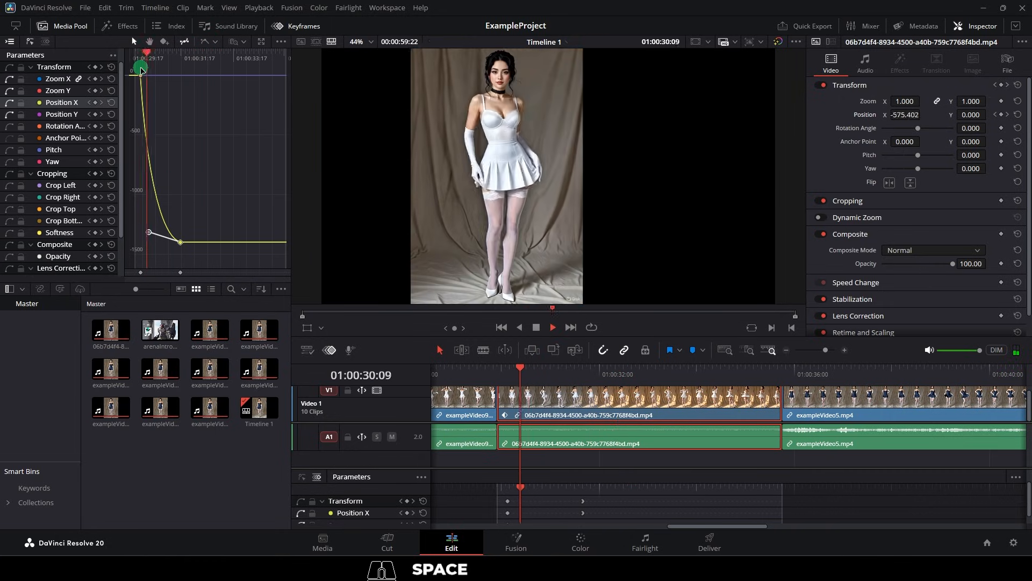
pyautogui.click(46, 8)
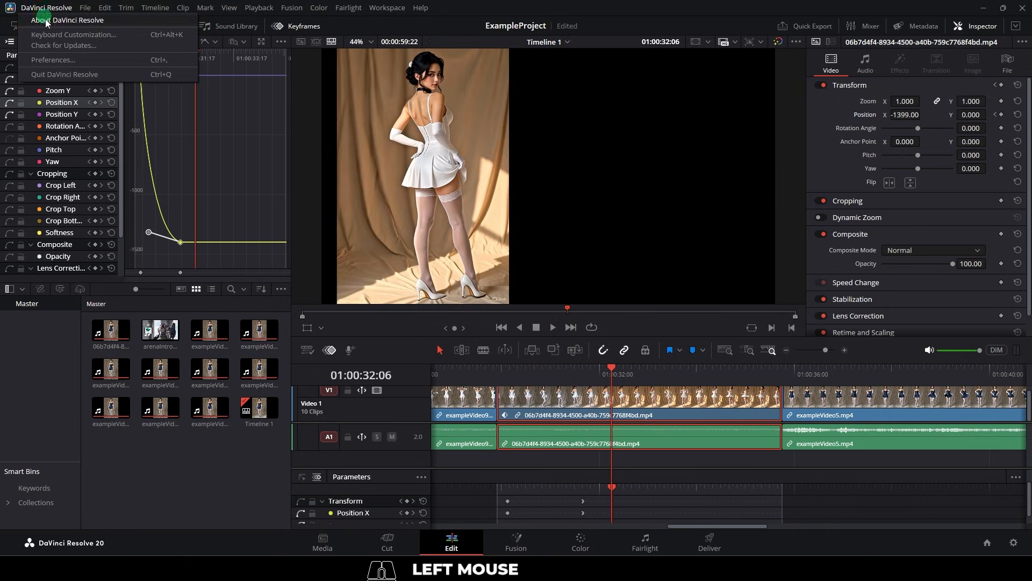
pyautogui.click(72, 34)
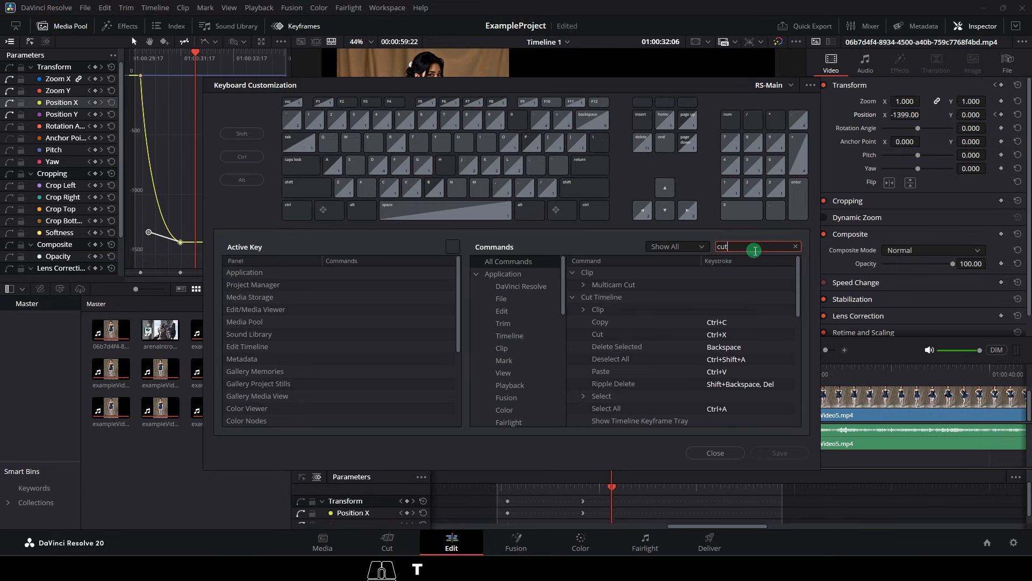
pyautogui.scroll(-3)
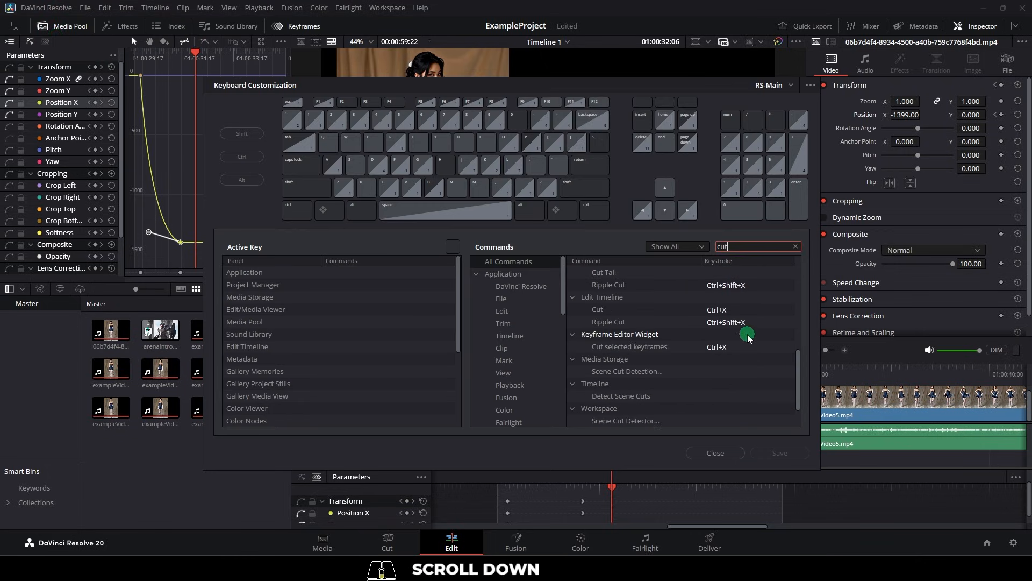
pyautogui.click(796, 246)
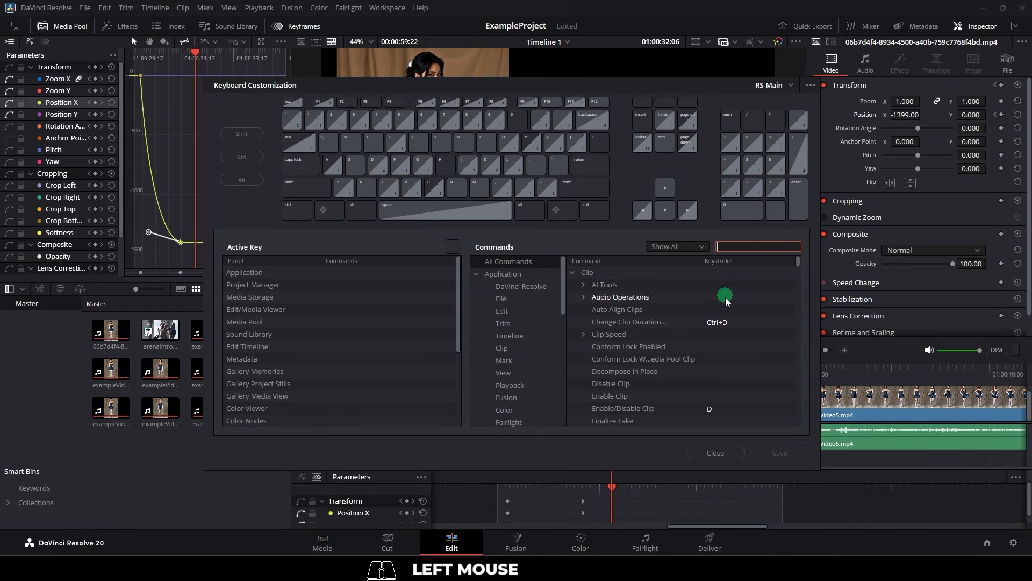
pyautogui.scroll(-3)
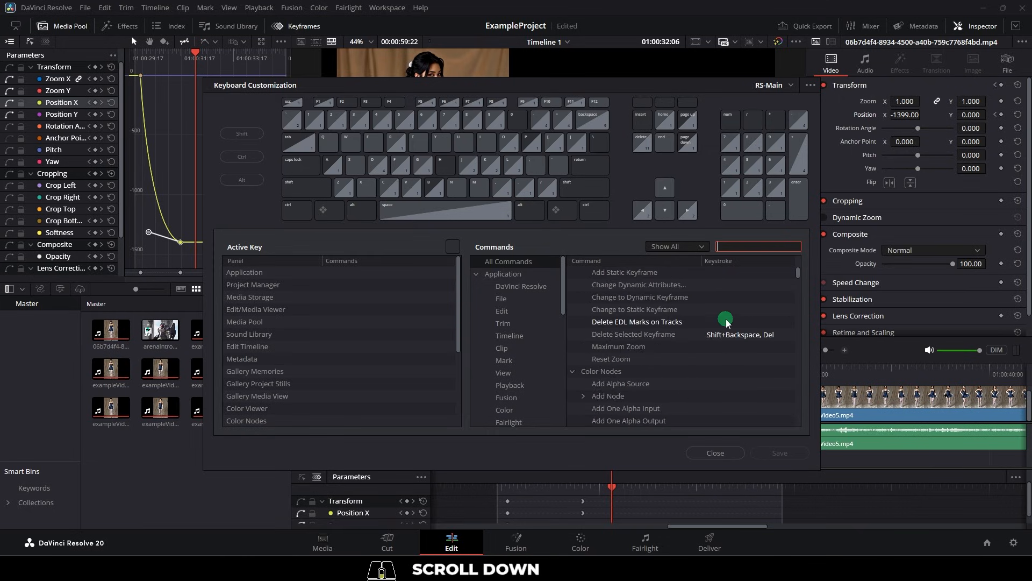
pyautogui.scroll(3)
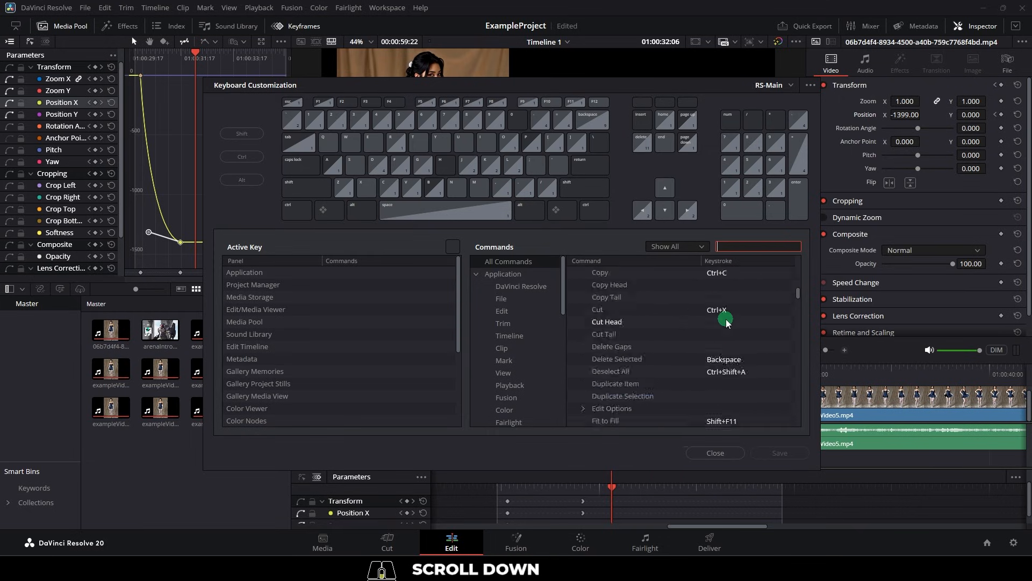
pyautogui.click(715, 453)
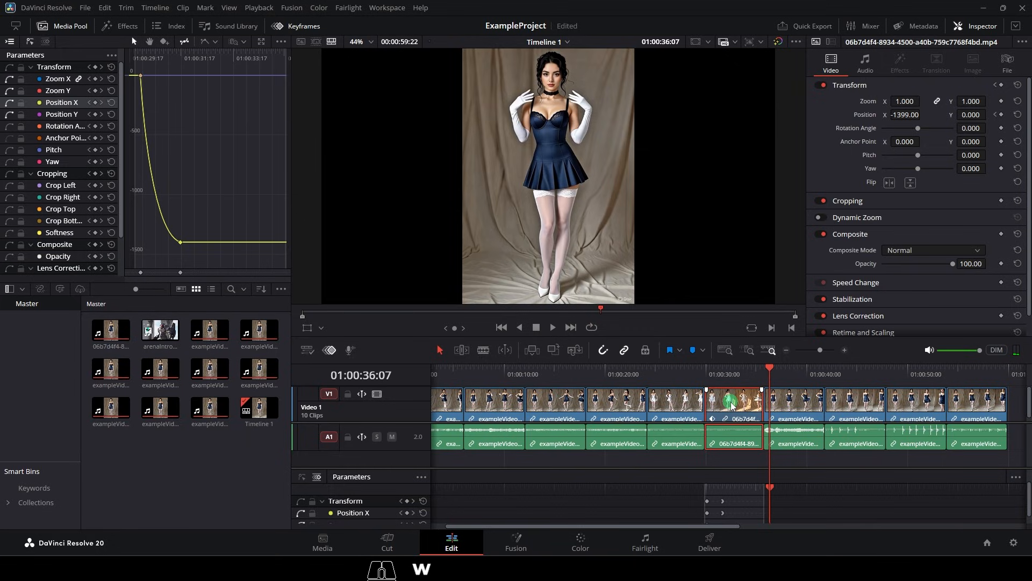
# Quick Export Timeline 1 as an H.264 Master file named testFootage.
pyautogui.click(805, 26)
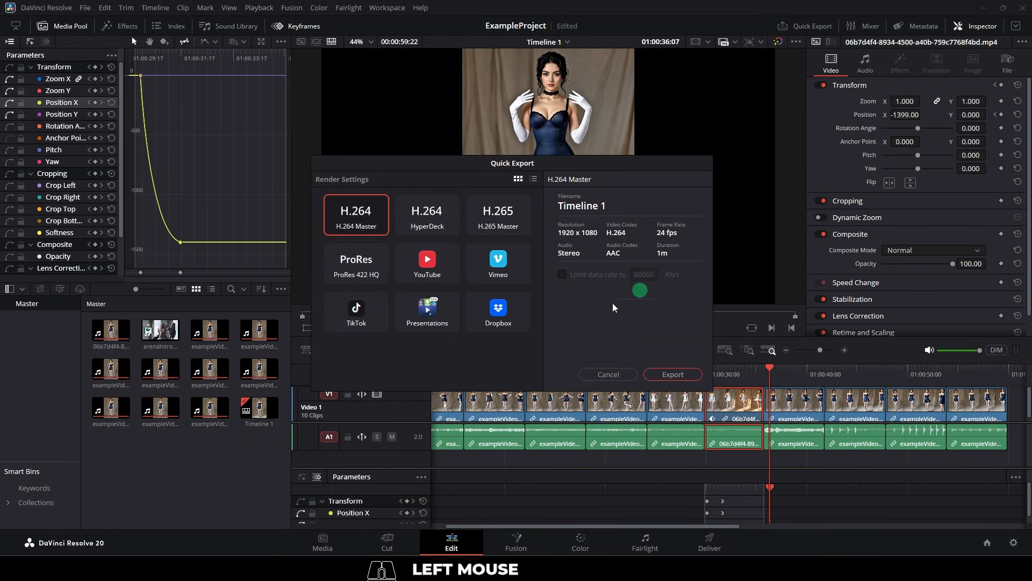
pyautogui.click(672, 374)
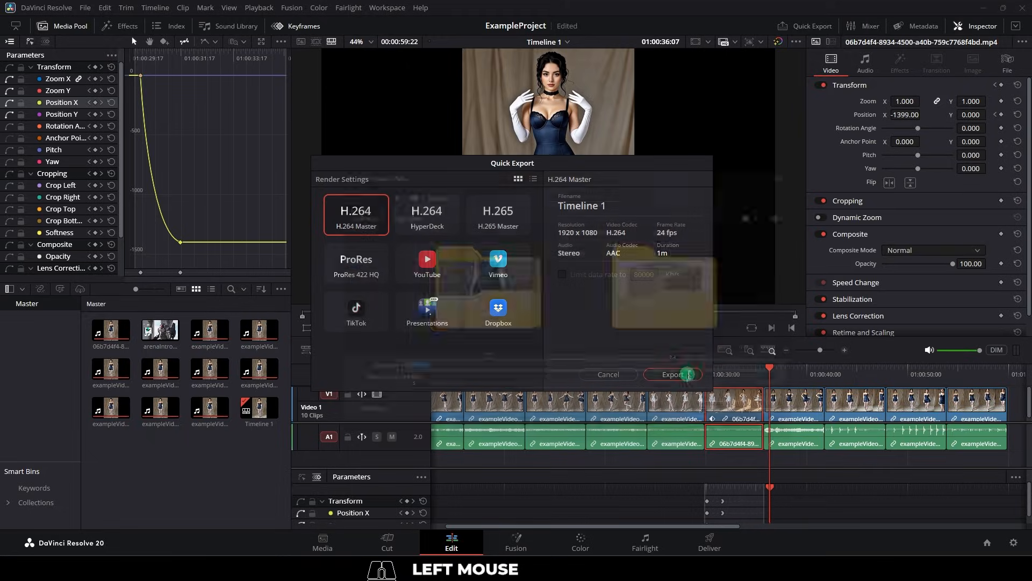
pyautogui.click(672, 374)
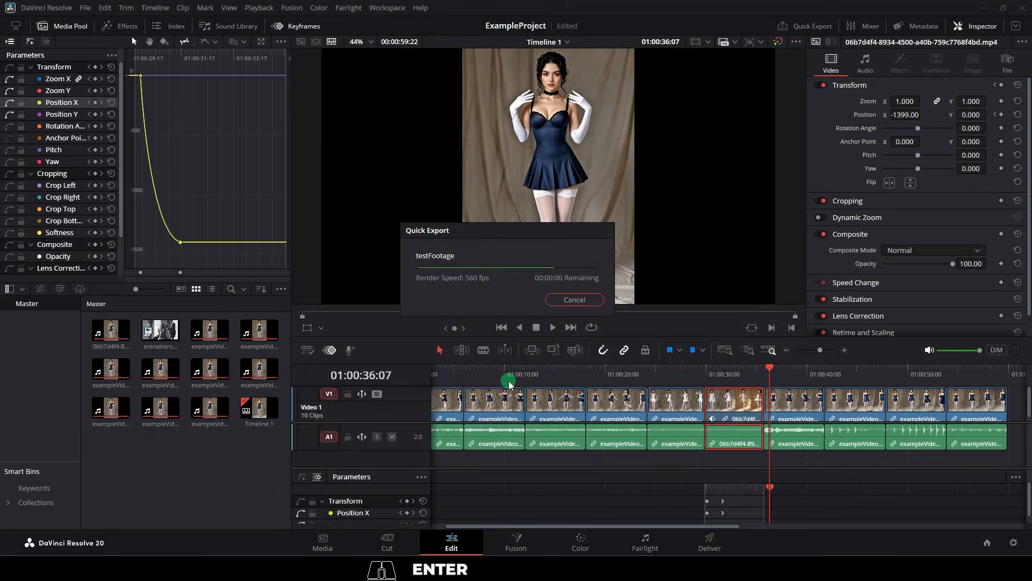